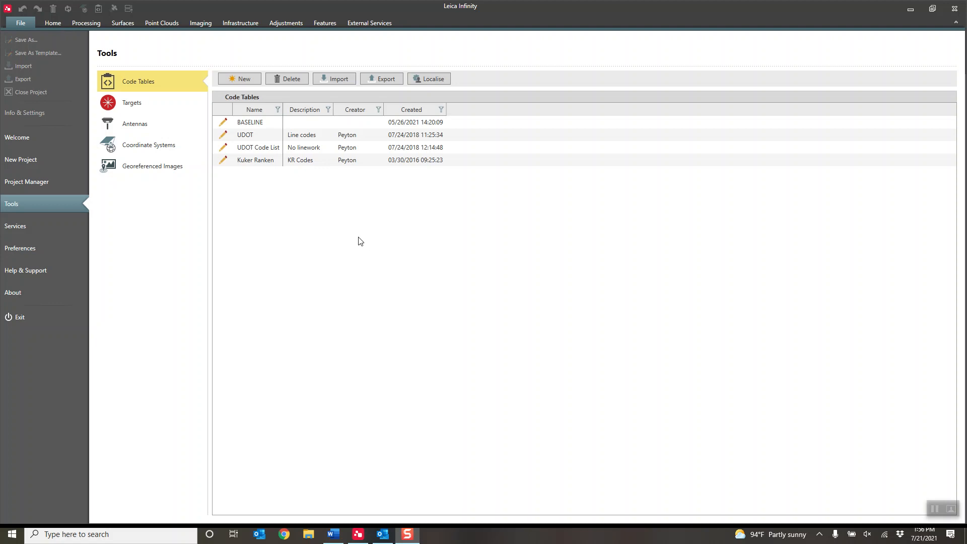
# Step: Add a New Table entry and open the Kuker Ranken code table in Code Manager
pyautogui.click(255, 160)
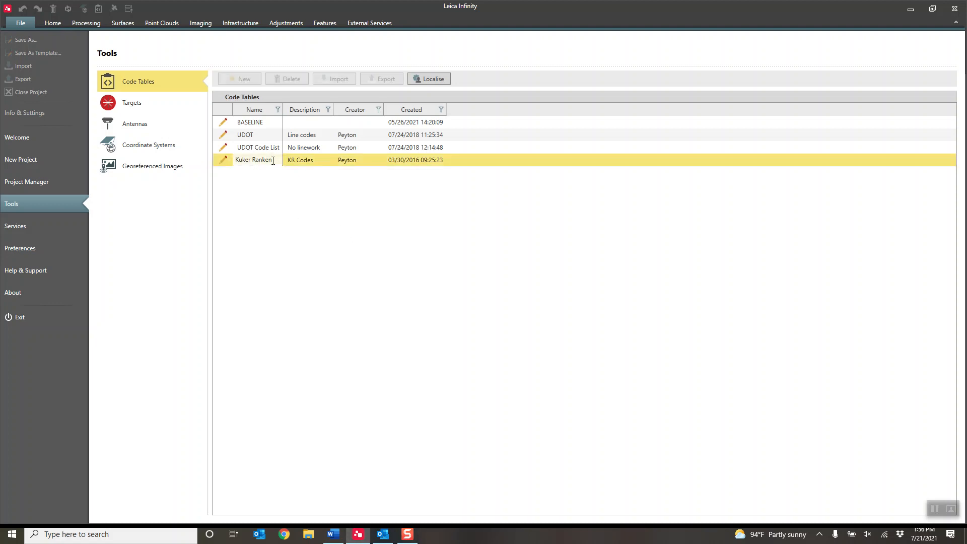
pyautogui.doubleClick(253, 160)
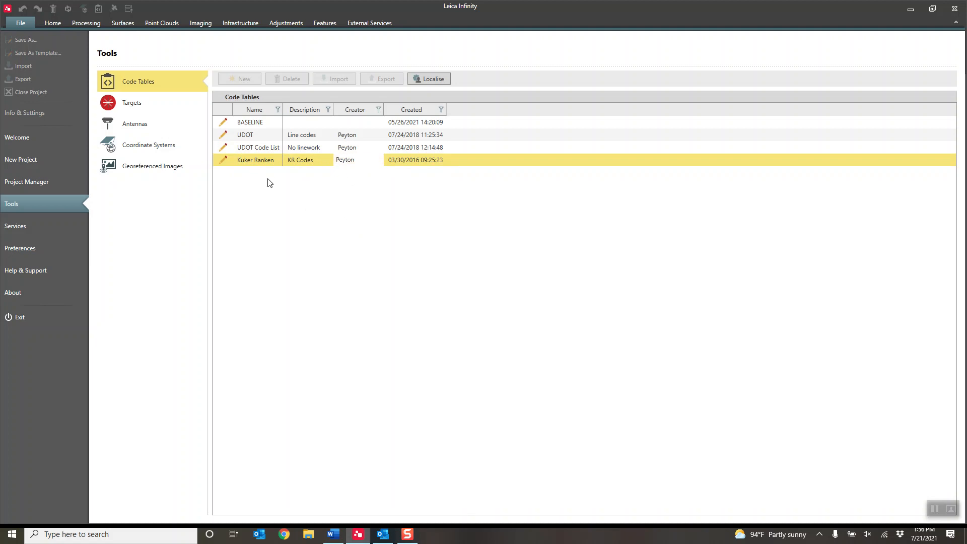
pyautogui.moveTo(276, 220)
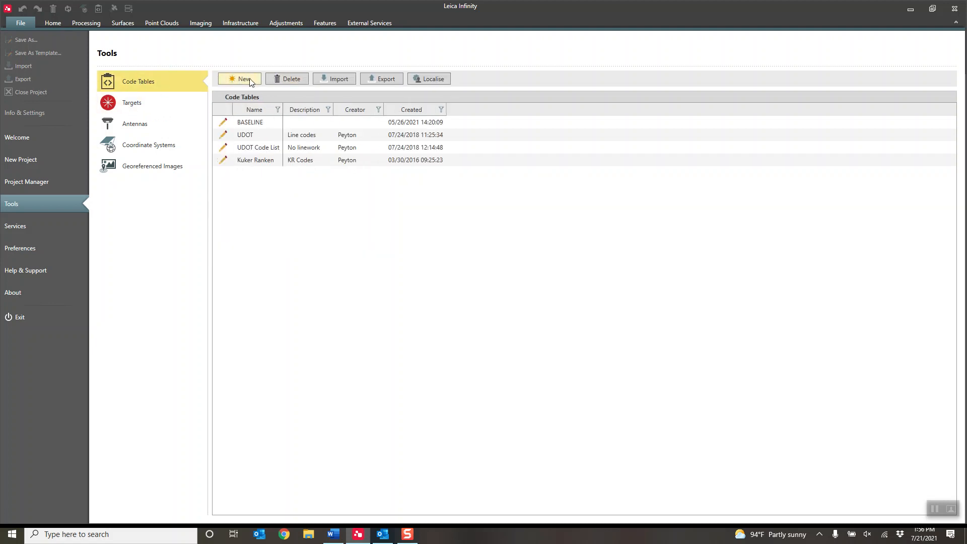
pyautogui.click(244, 79)
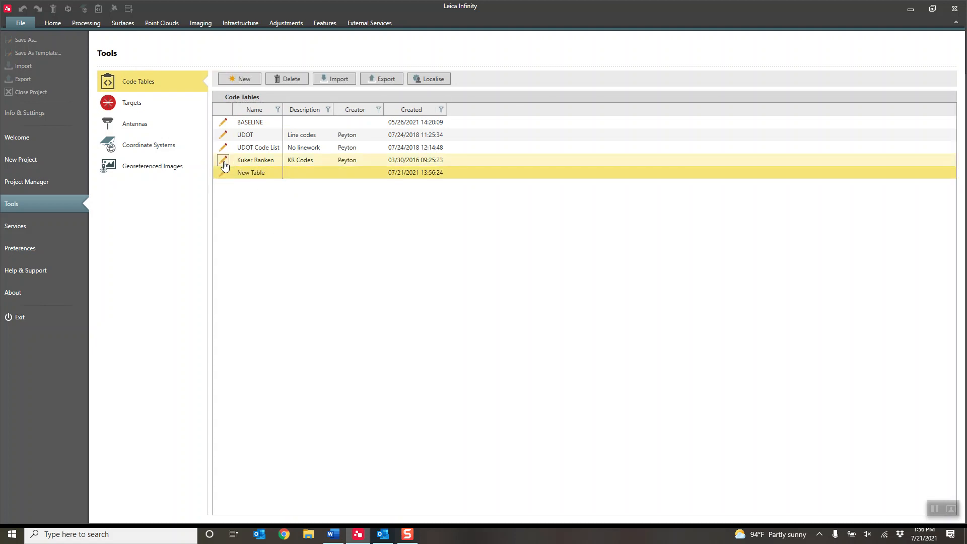
pyautogui.doubleClick(255, 160)
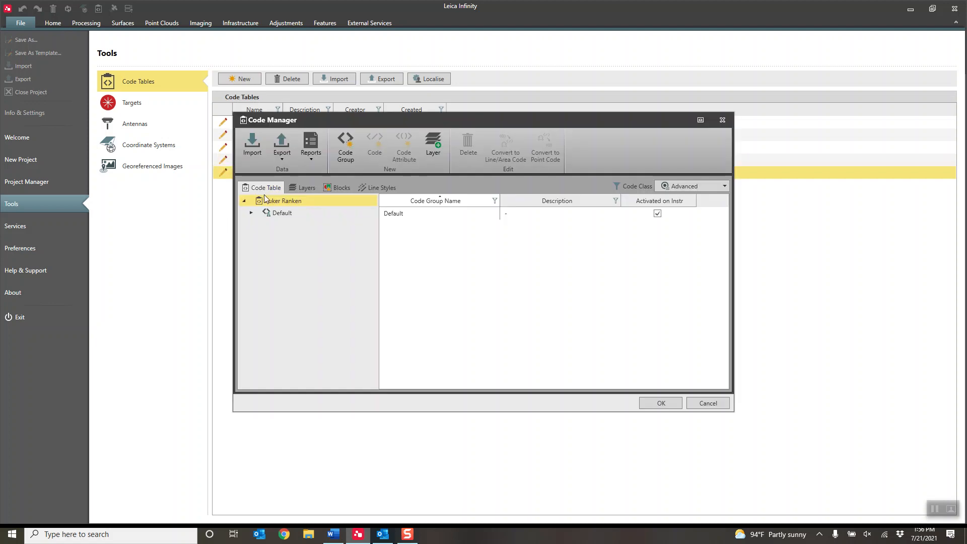
# Step: Maximize Code Manager and browse the codes in Kuker Ranken's Default group
pyautogui.click(700, 120)
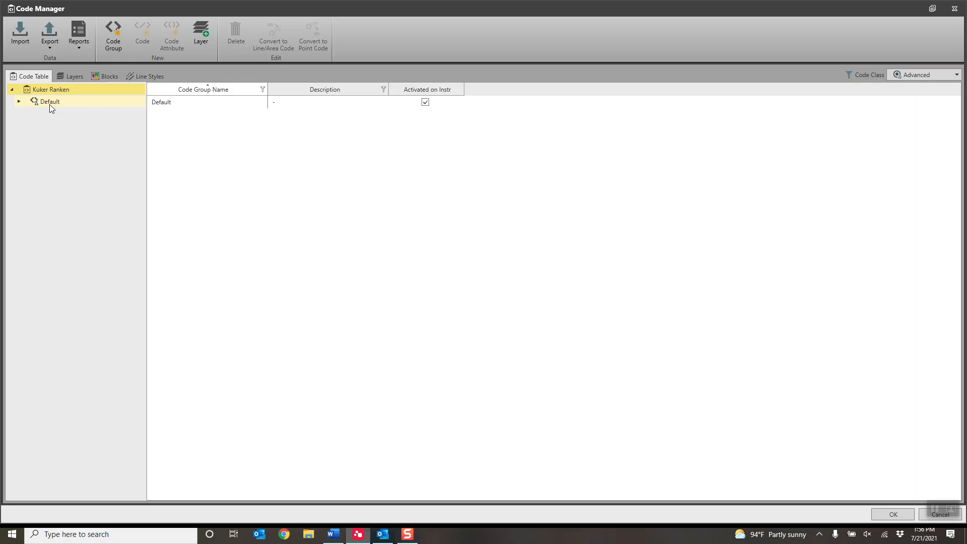
pyautogui.click(49, 102)
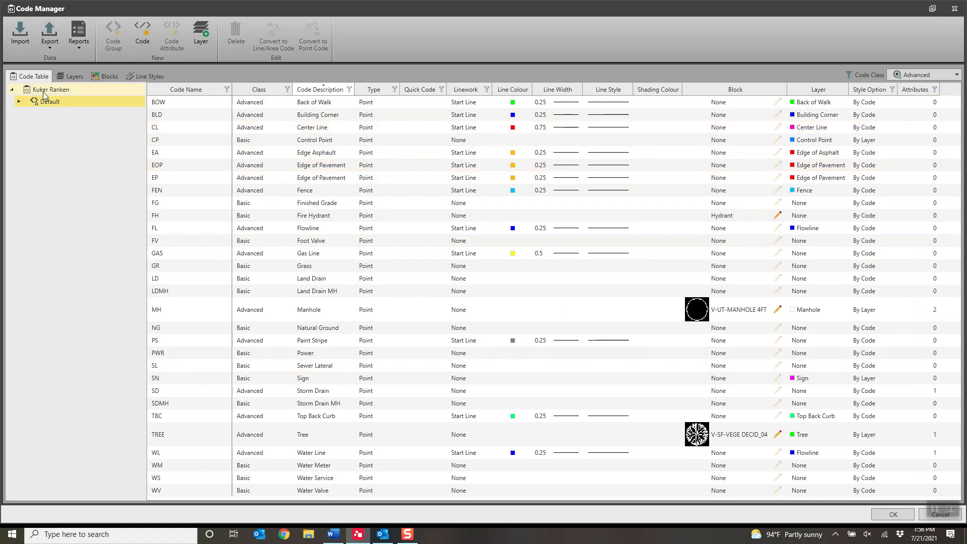
pyautogui.click(113, 34)
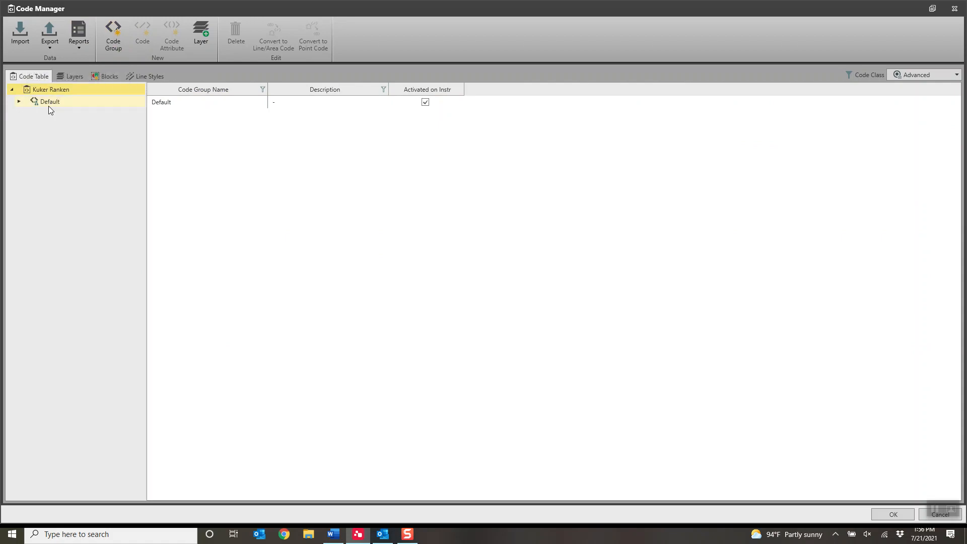
pyautogui.moveTo(52, 105)
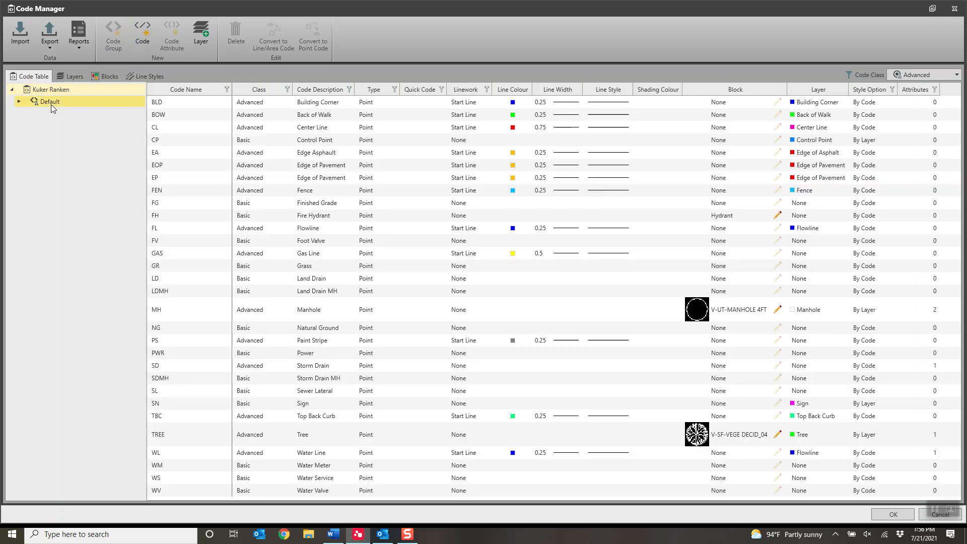
pyautogui.moveTo(49, 101)
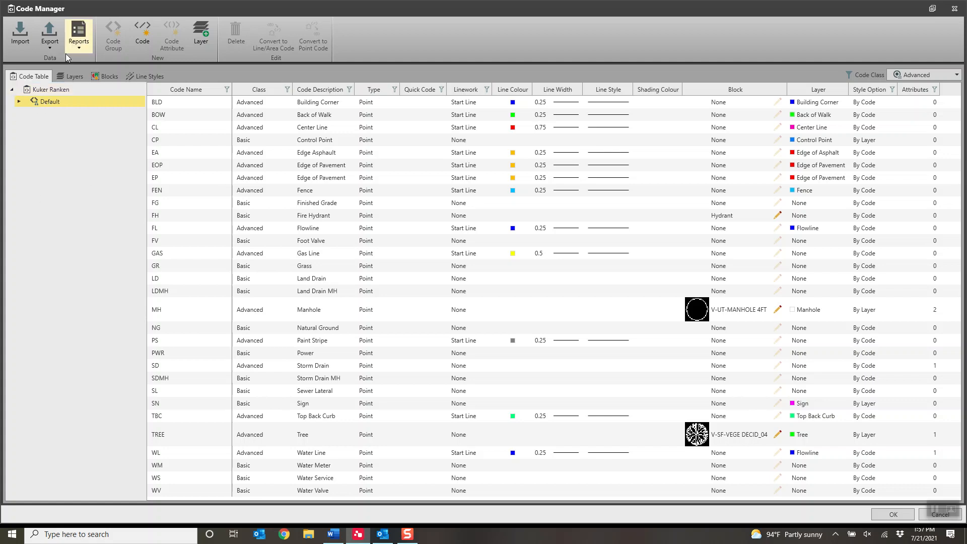
pyautogui.moveTo(143, 31)
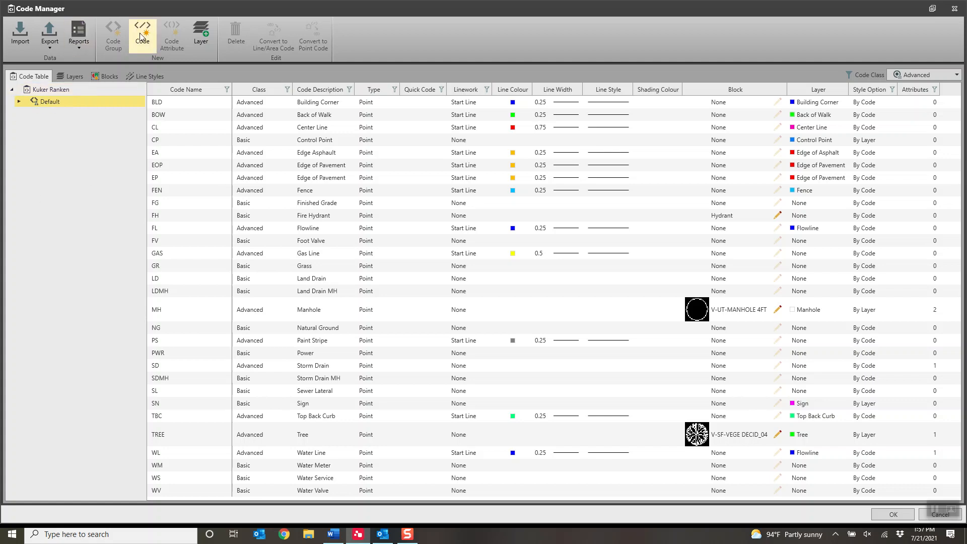
pyautogui.moveTo(143, 29)
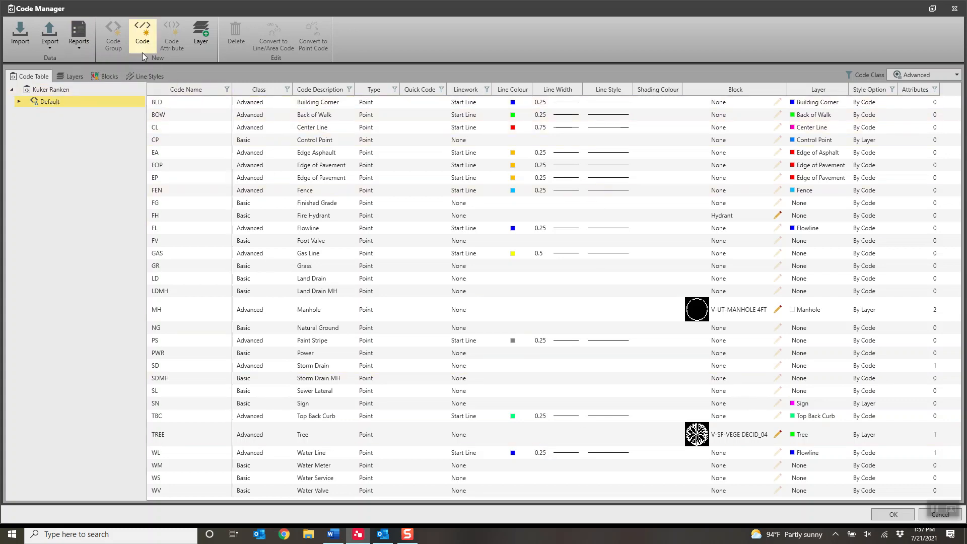
pyautogui.moveTo(142, 36)
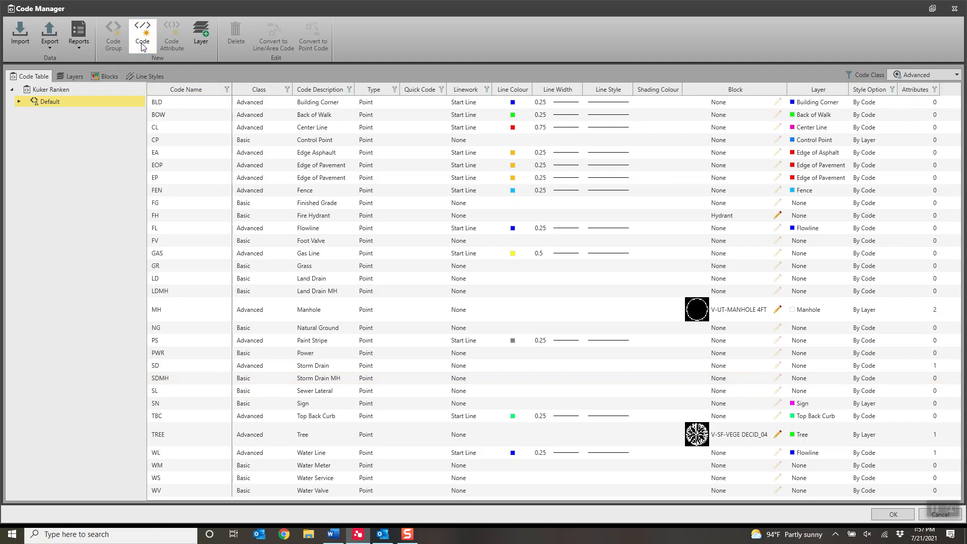
# Step: Add basic point code EG, described as Edge of Gravel, to the Default group
pyautogui.click(143, 35)
pyautogui.write('E')
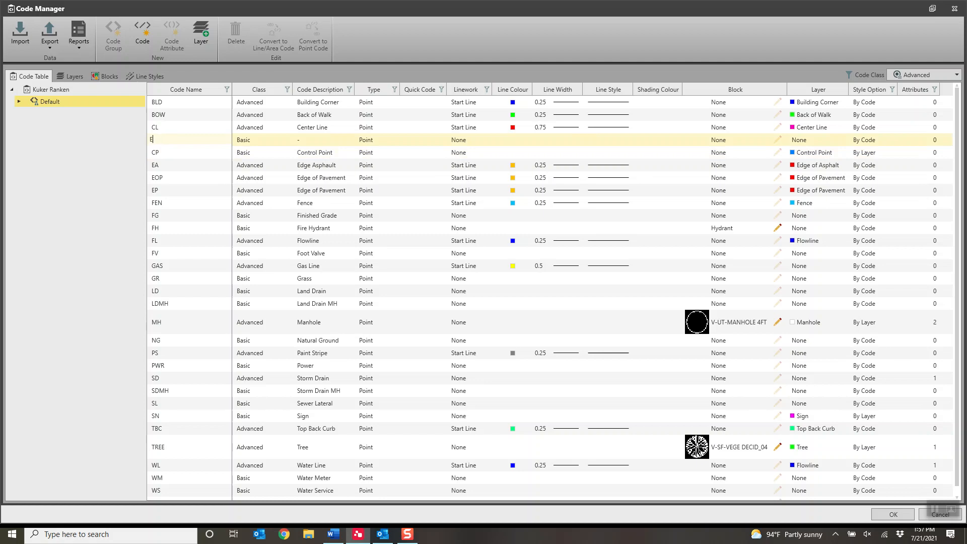
pyautogui.write('G')
pyautogui.click(324, 140)
pyautogui.write('Edge of Gravel')
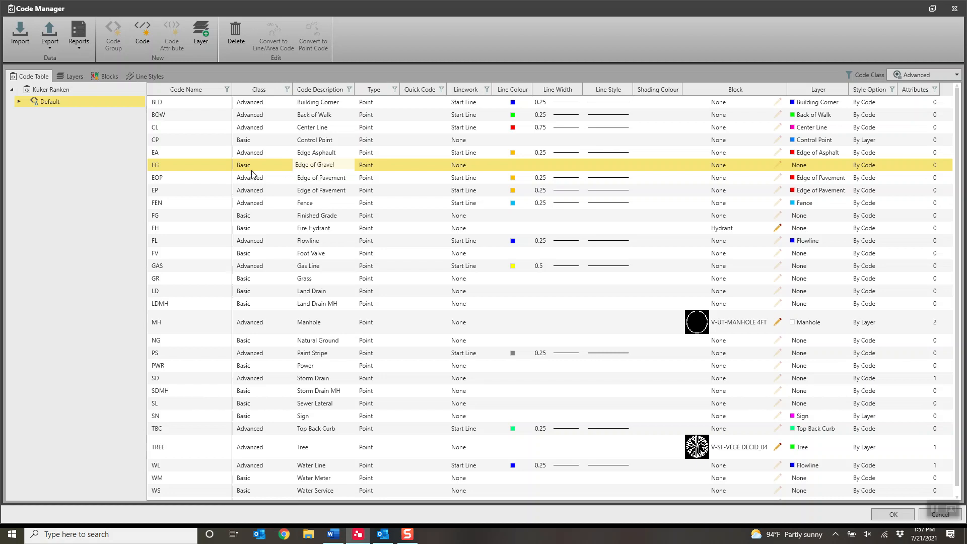
pyautogui.moveTo(177, 170)
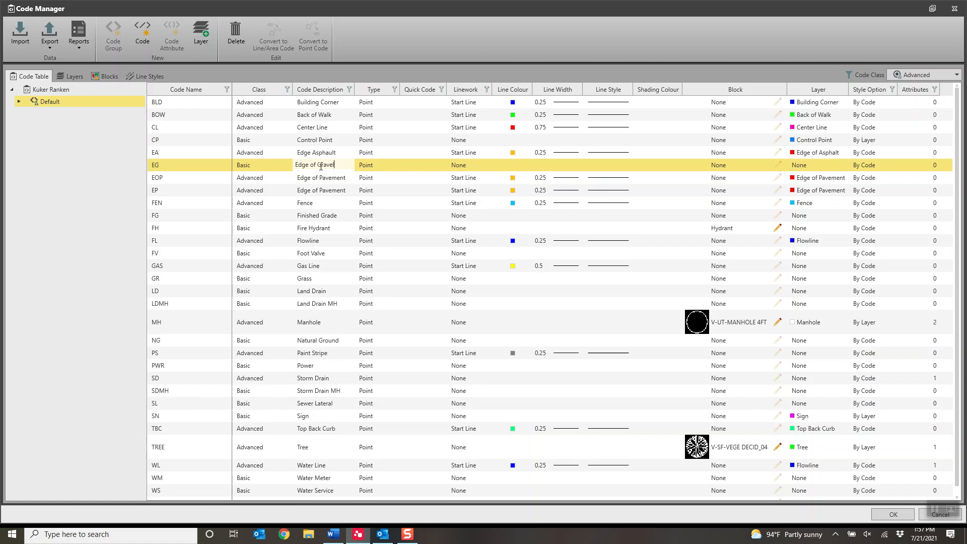
# Step: Keep EG's type as Point and set its linework to Start Line
pyautogui.click(377, 164)
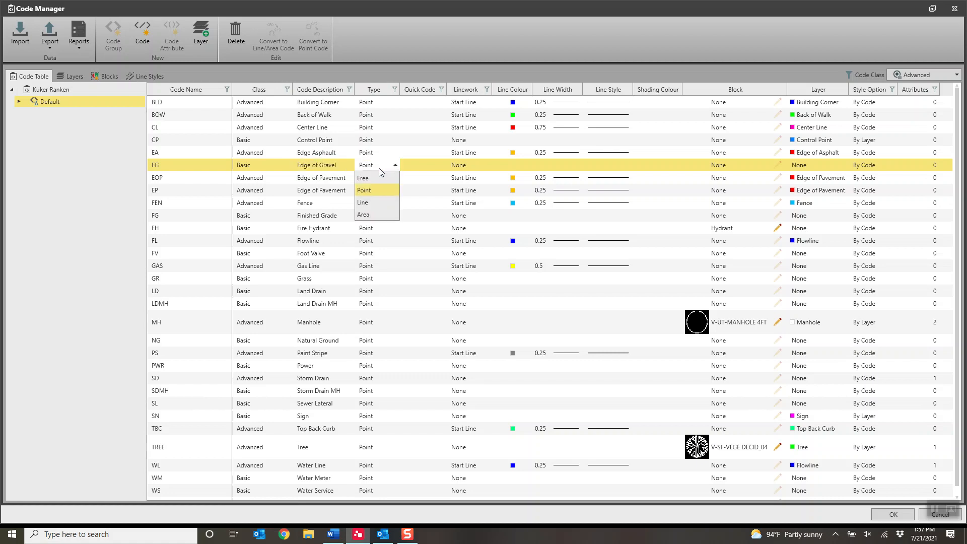
pyautogui.click(364, 190)
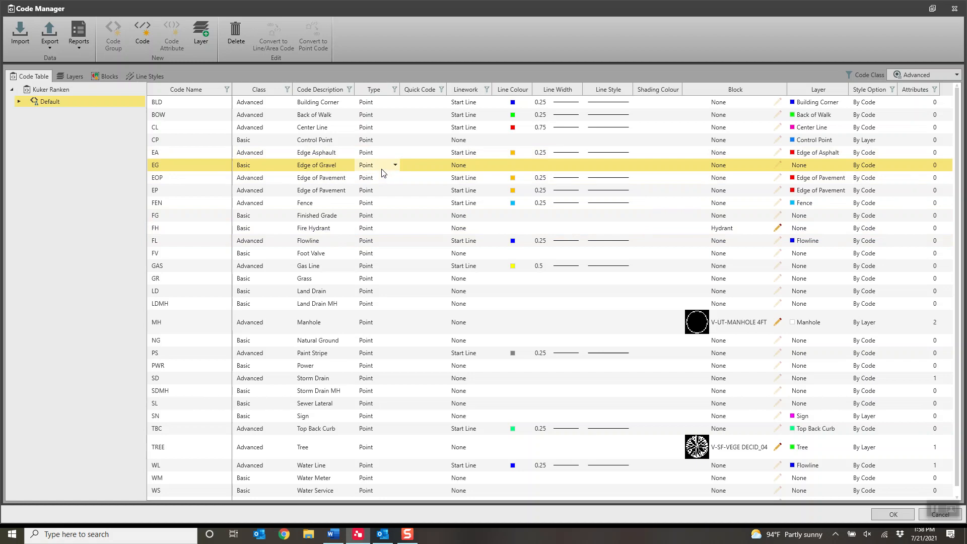
pyautogui.click(487, 165)
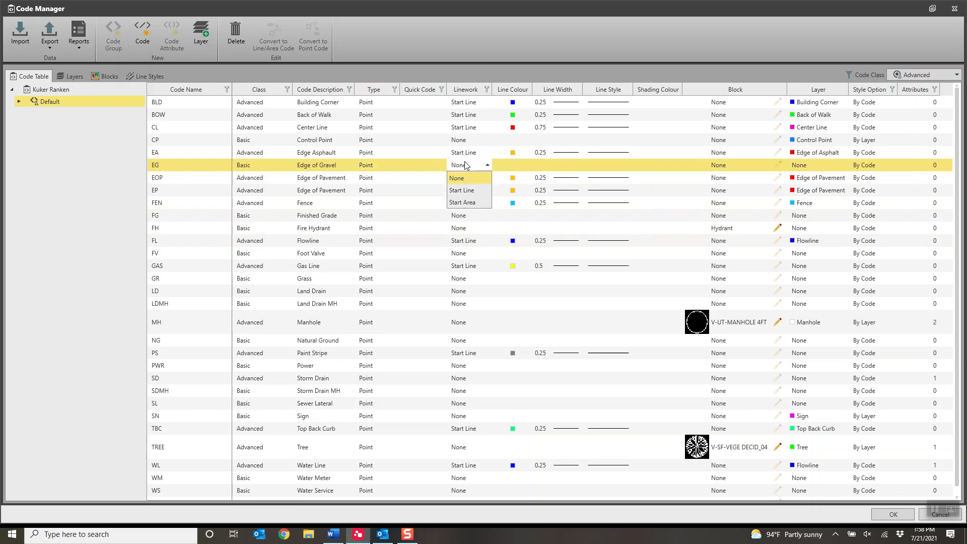
pyautogui.click(461, 190)
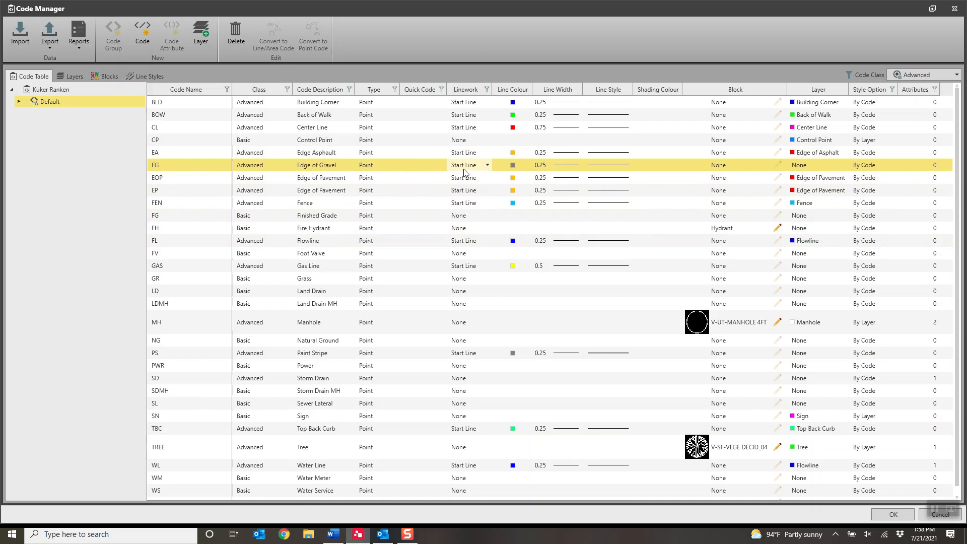
pyautogui.moveTo(192, 151)
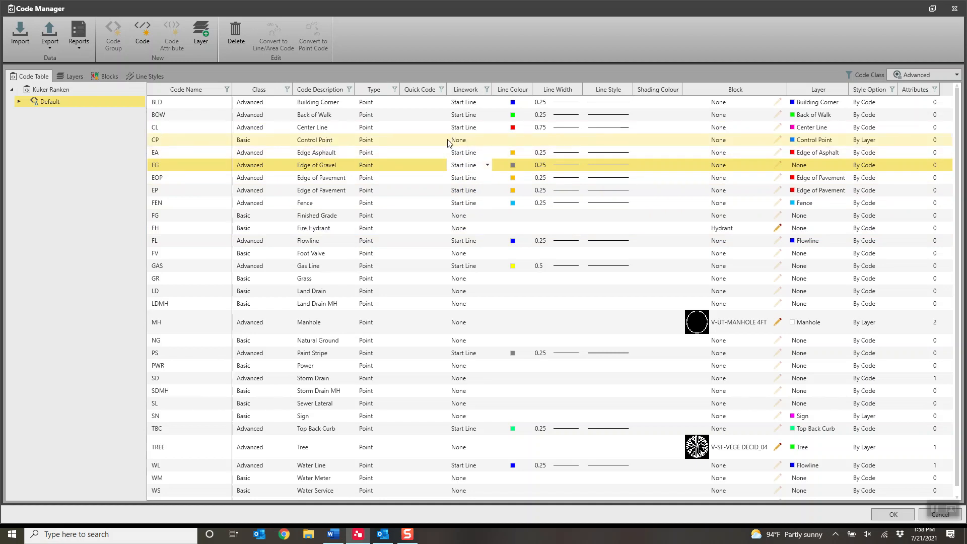
pyautogui.moveTo(434, 148)
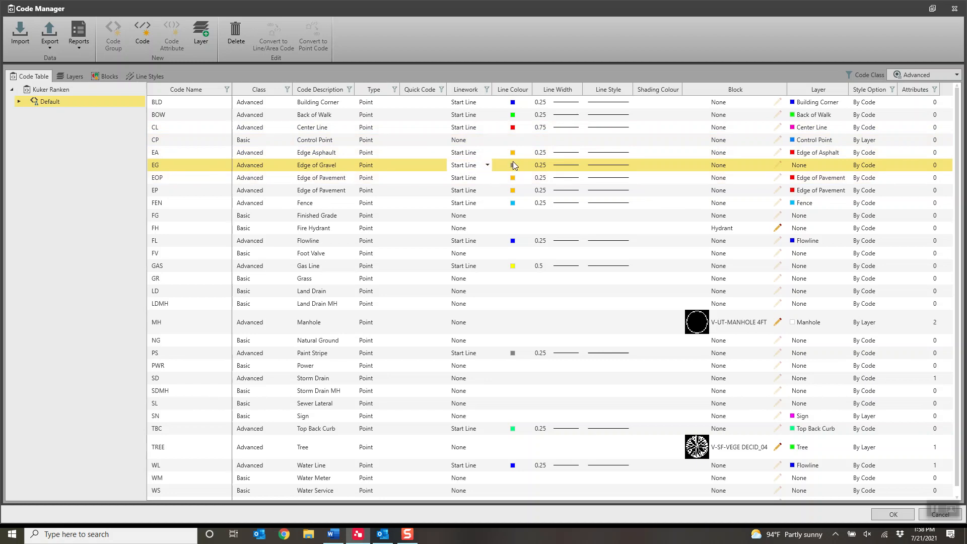
pyautogui.click(574, 165)
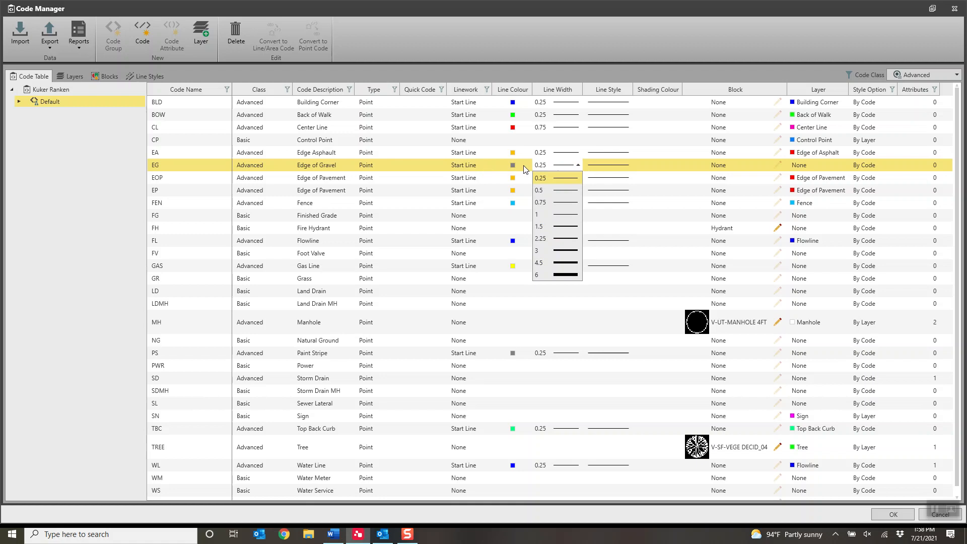
pyautogui.click(539, 178)
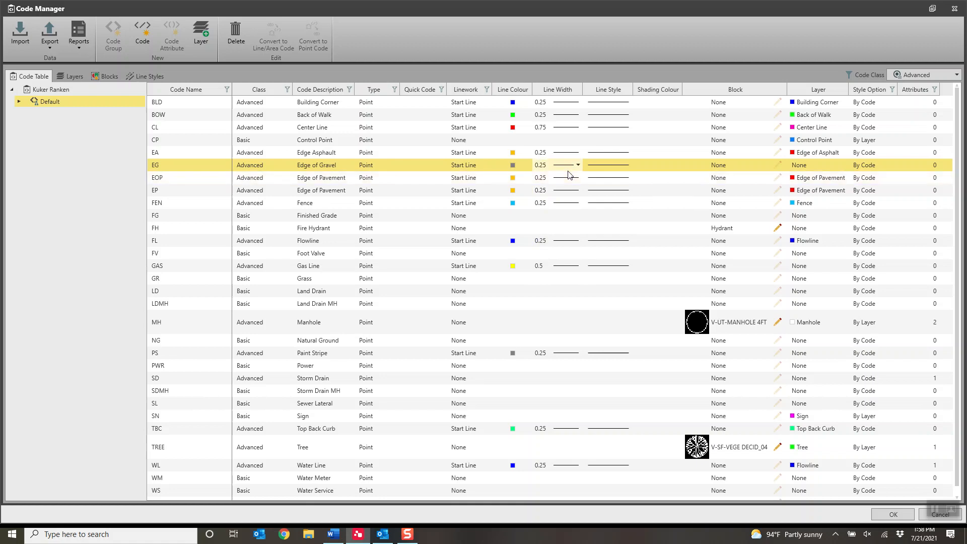
pyautogui.moveTo(819, 89)
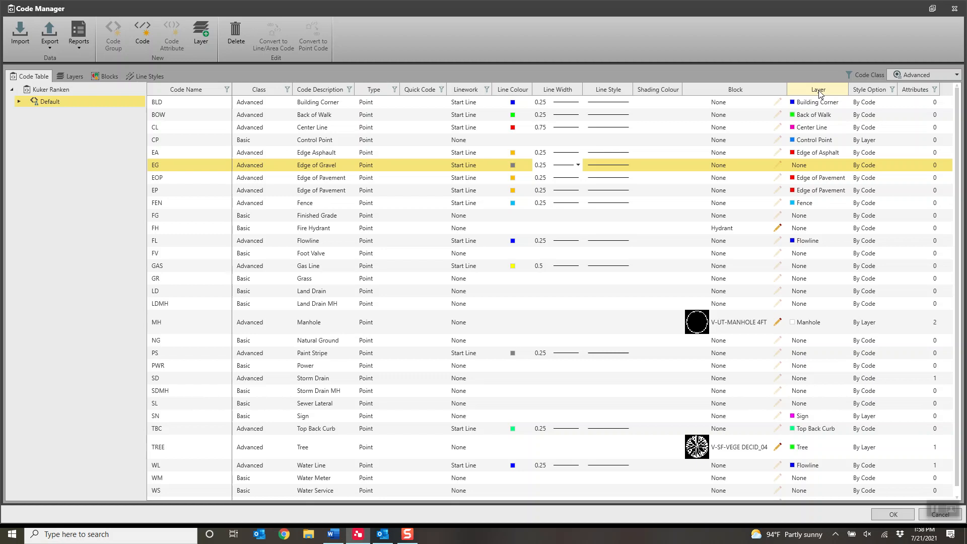
pyautogui.moveTo(539, 60)
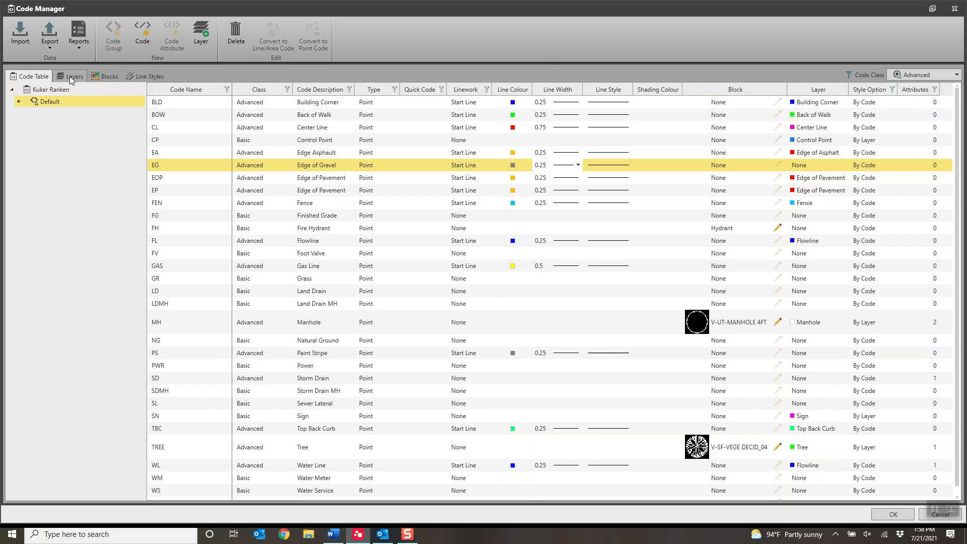
pyautogui.click(74, 76)
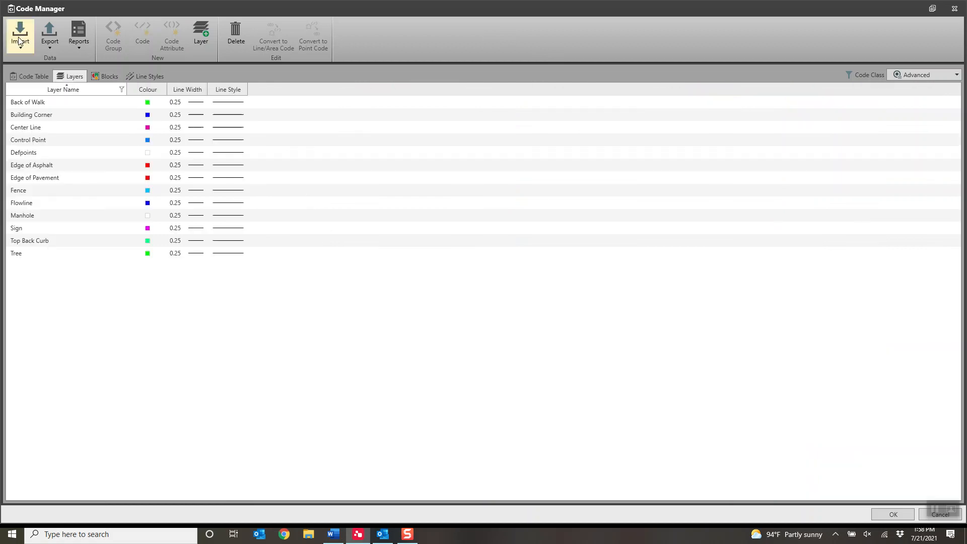
pyautogui.click(20, 34)
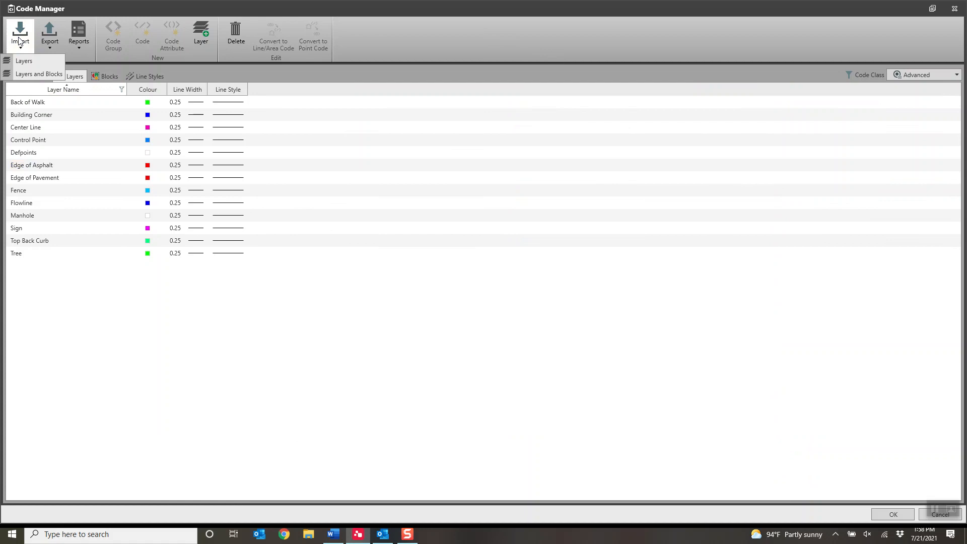
pyautogui.moveTo(25, 61)
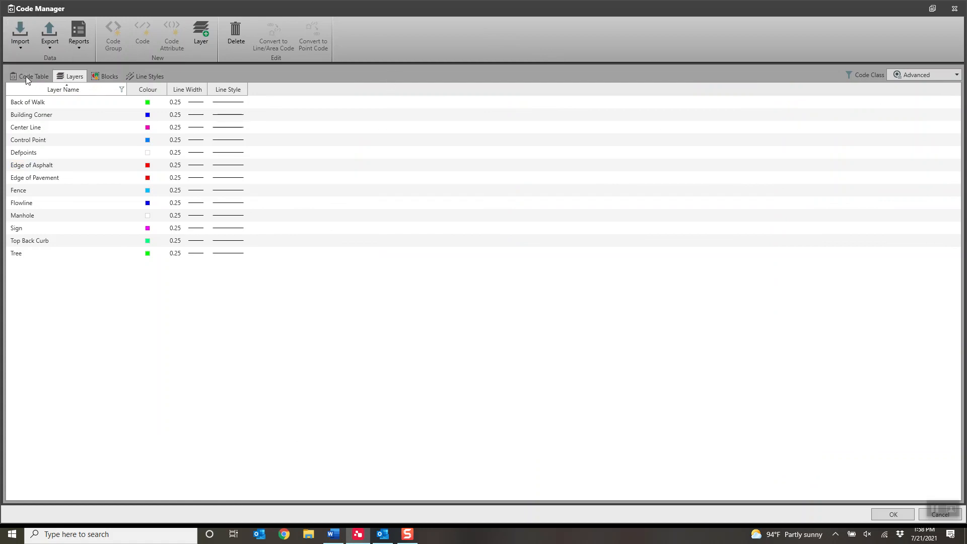
pyautogui.click(33, 76)
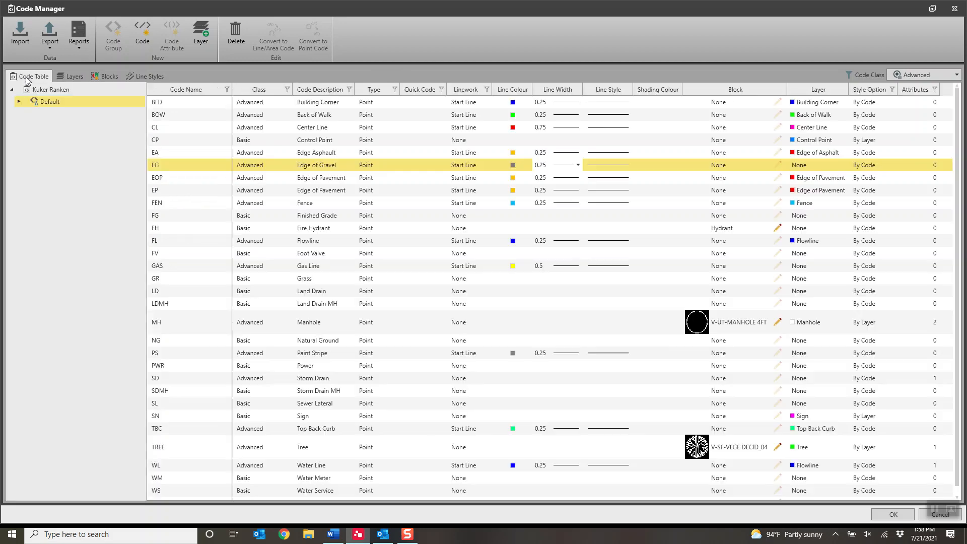
# Step: List EG's layer choices, None through Tree, leaving its layer at None
pyautogui.click(843, 165)
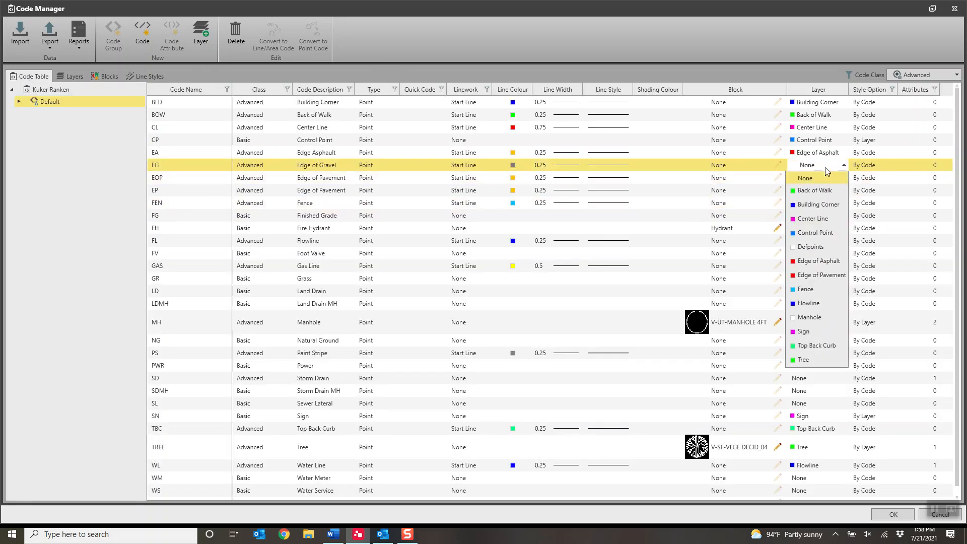
pyautogui.moveTo(816, 275)
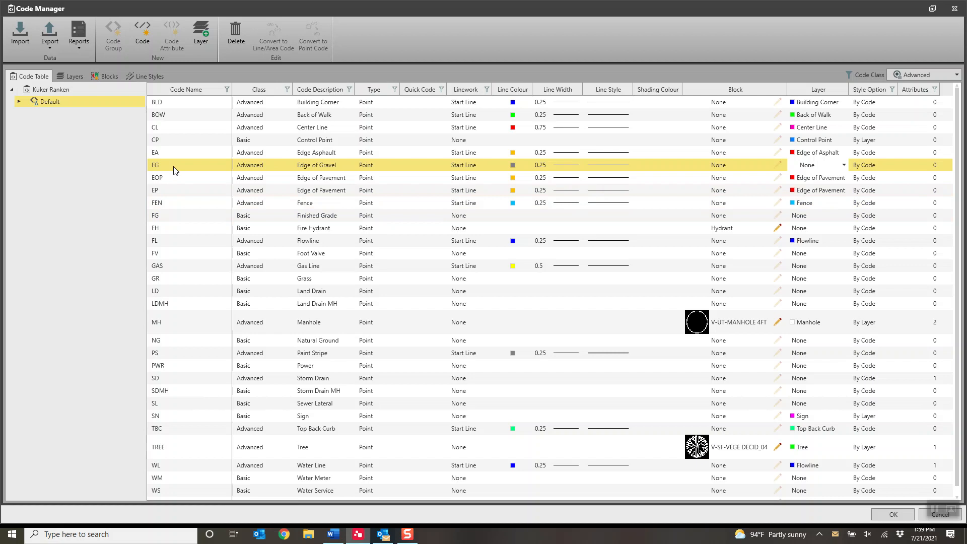
pyautogui.moveTo(175, 319)
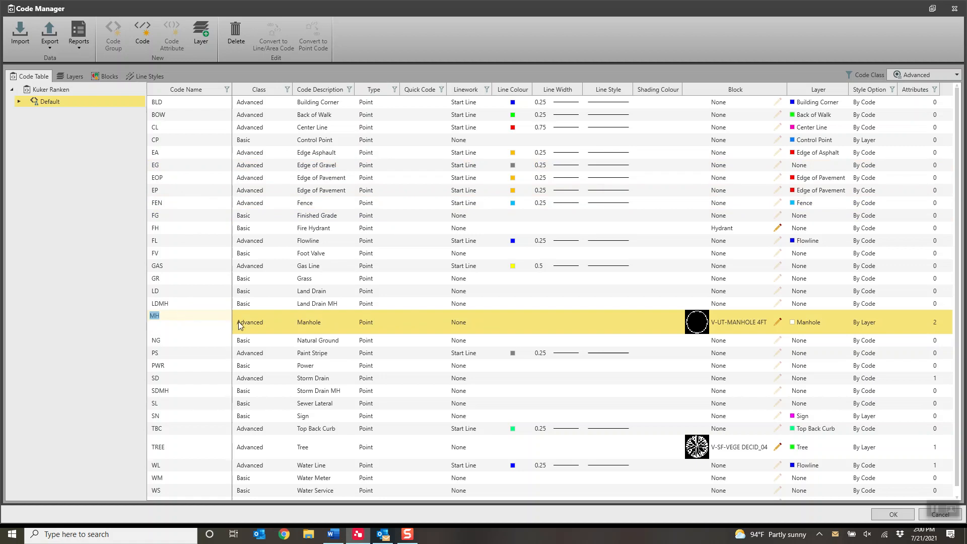
pyautogui.moveTo(317, 328)
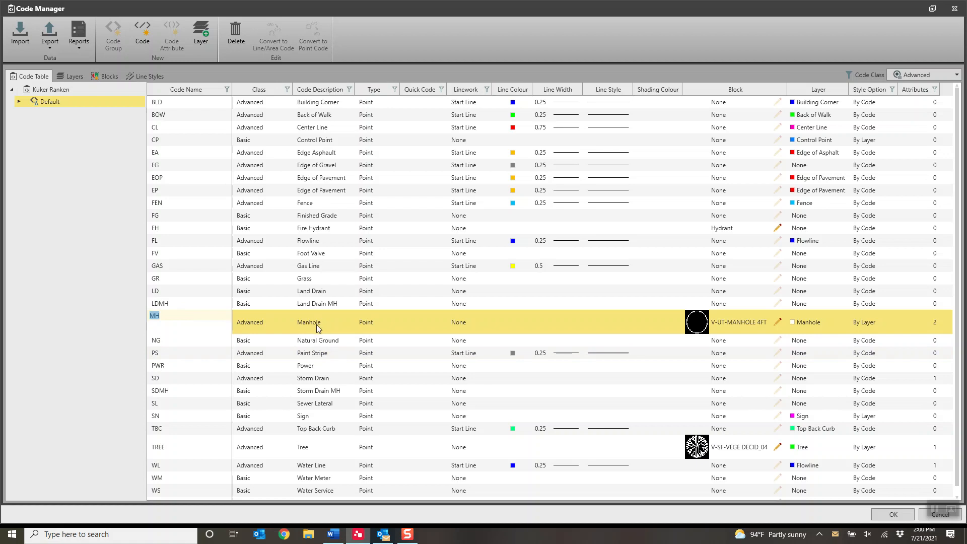
# Step: Open the Sewer, Water, Storm choice list of MH's Type attribute
pyautogui.click(19, 102)
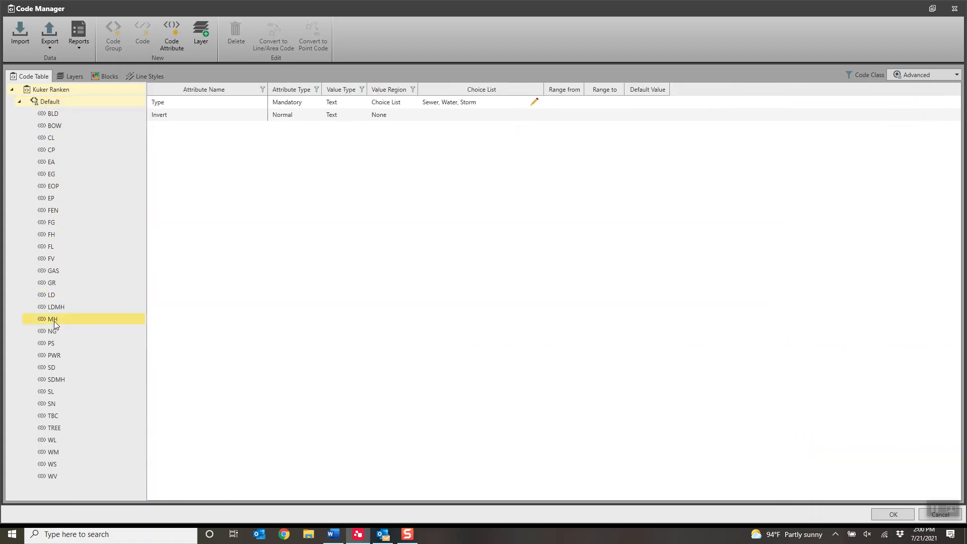
pyautogui.moveTo(170, 142)
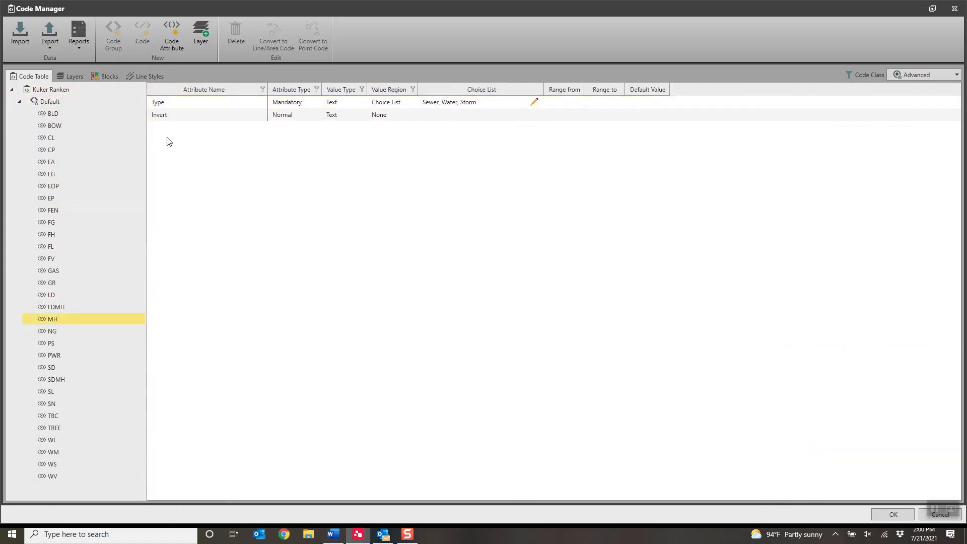
pyautogui.click(204, 101)
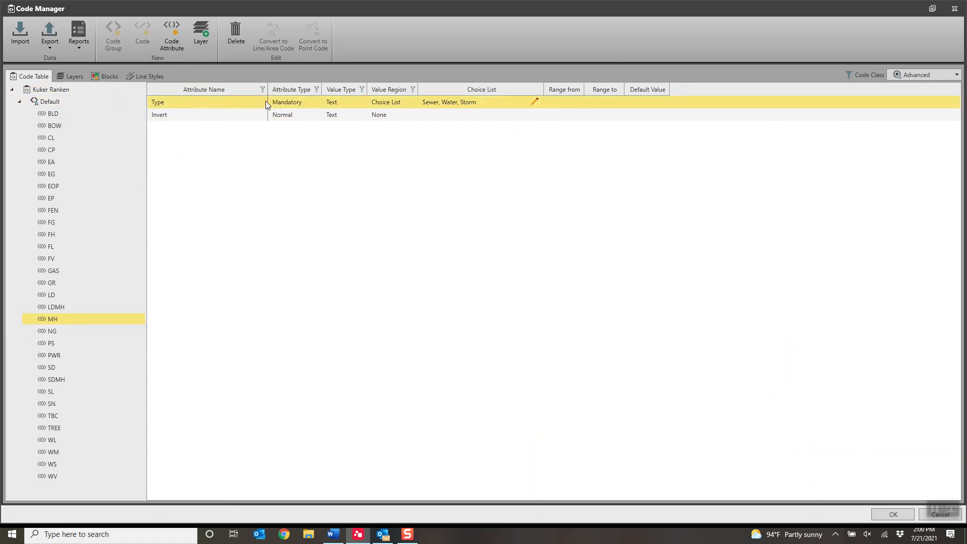
pyautogui.moveTo(442, 110)
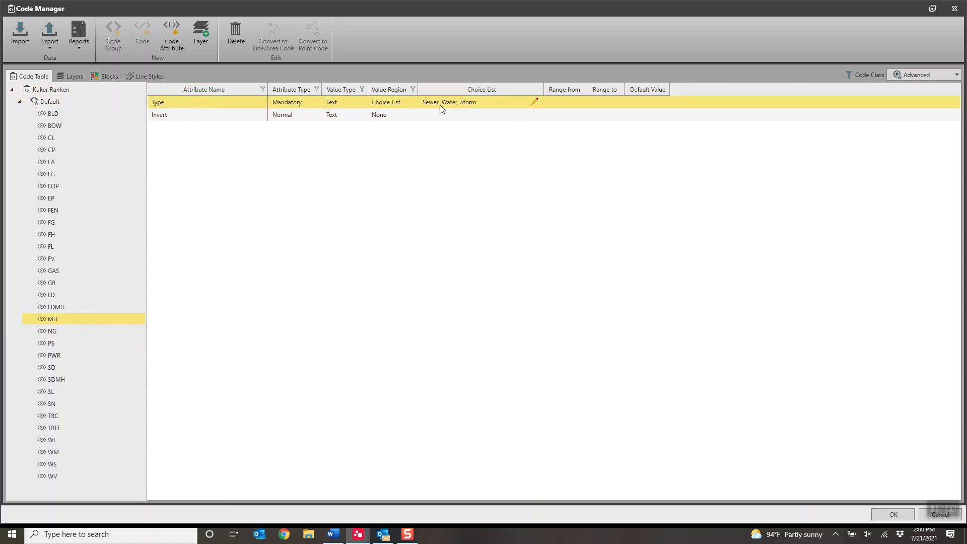
pyautogui.click(534, 102)
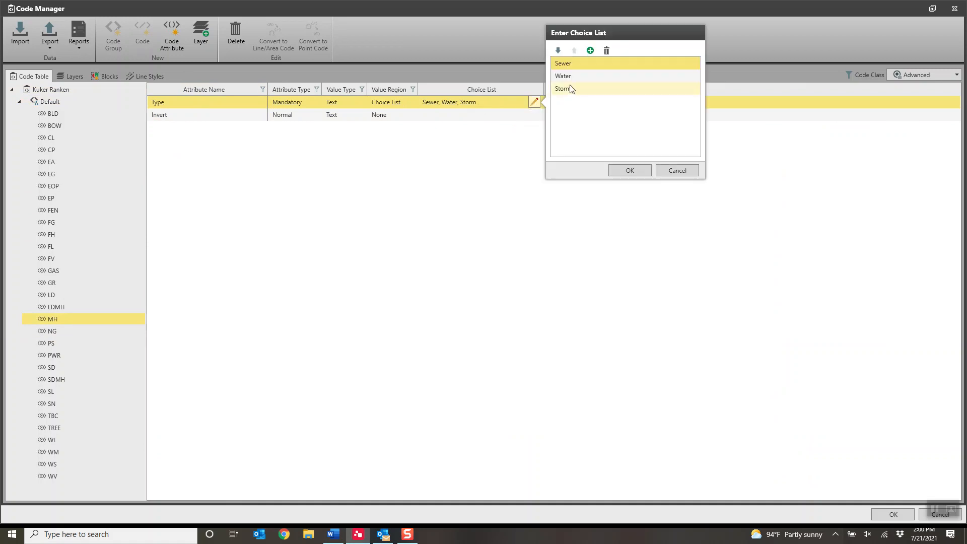
pyautogui.moveTo(579, 106)
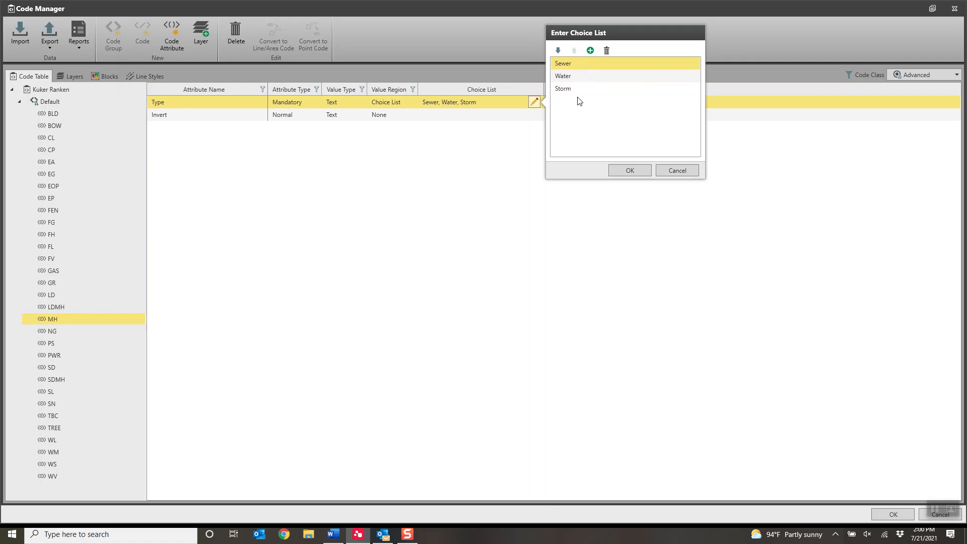
pyautogui.moveTo(577, 111)
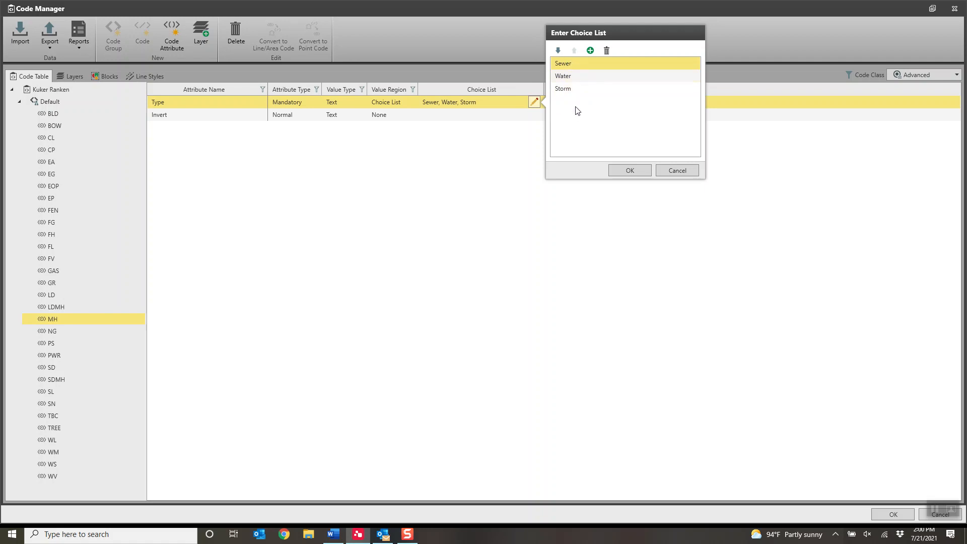
pyautogui.moveTo(315, 153)
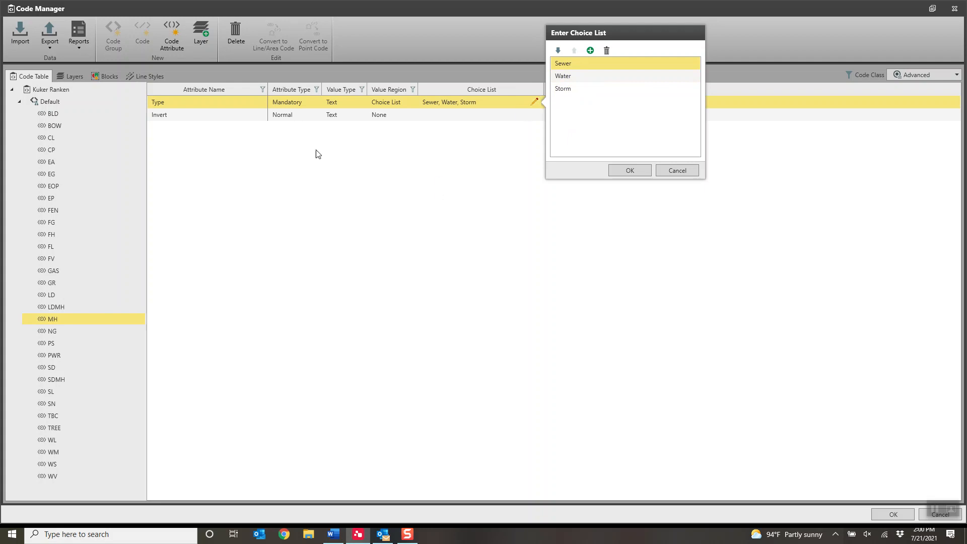
# Step: Close MH's Type choice list unchanged, returning to the Type and Invert attributes
pyautogui.click(629, 170)
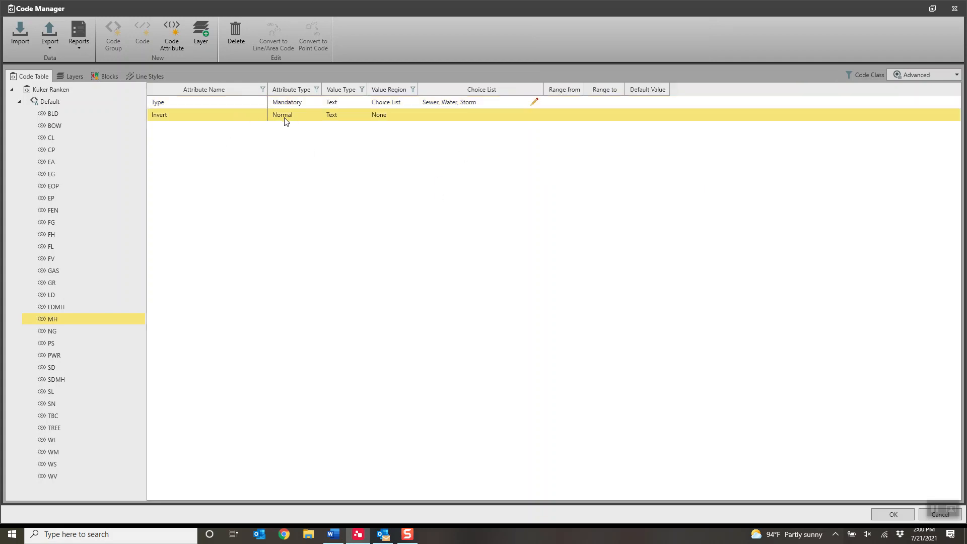
pyautogui.moveTo(453, 121)
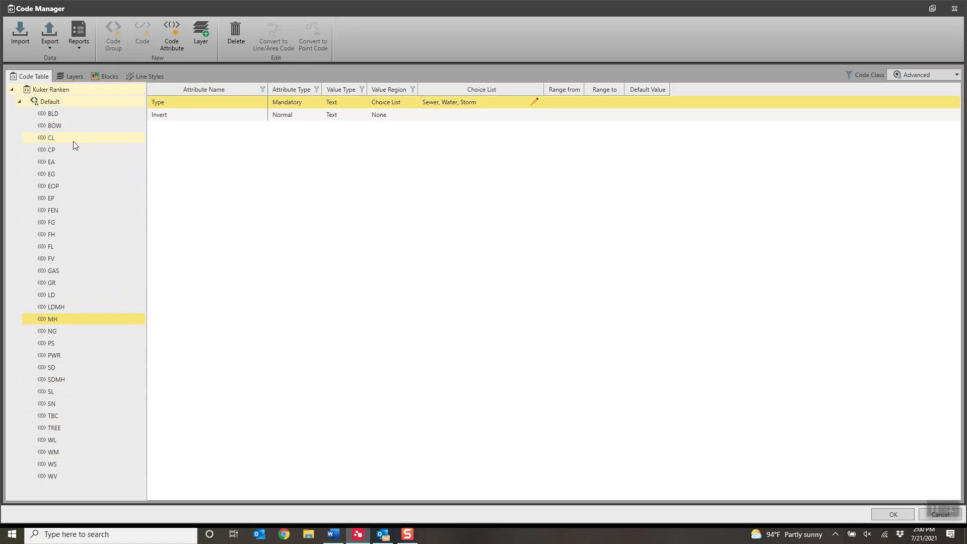
# Step: Review TREE's Canopy Cover attribute (mandatory integer, 0–50), then select FG
pyautogui.click(53, 428)
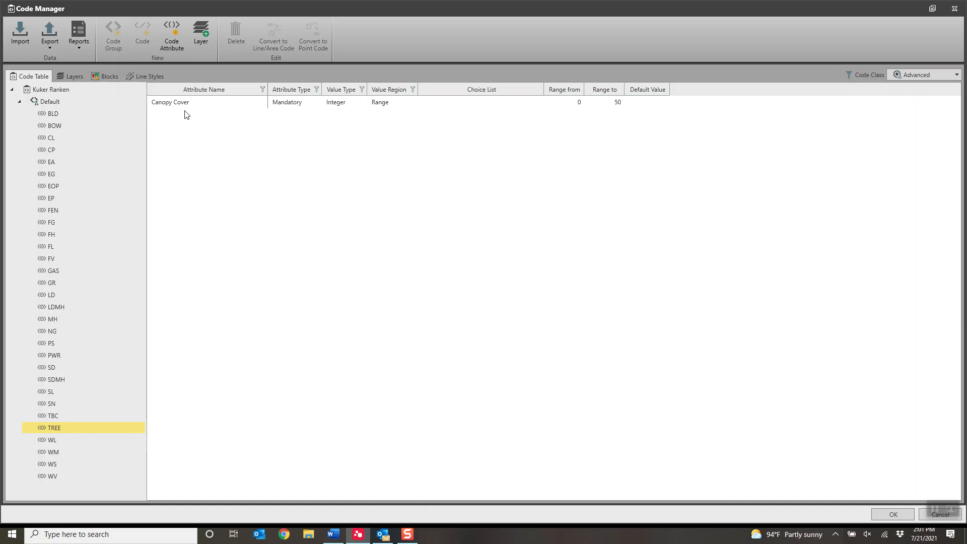
pyautogui.click(379, 102)
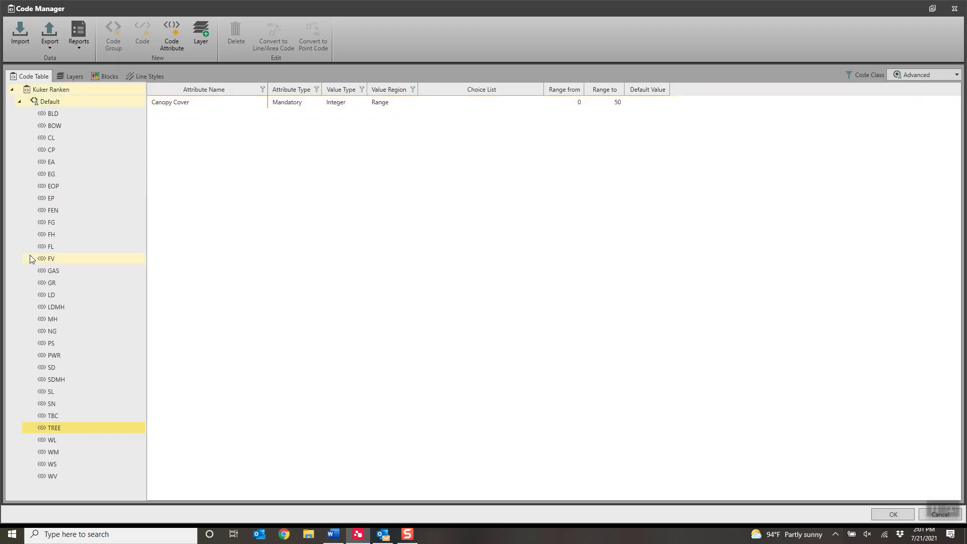
pyautogui.click(50, 222)
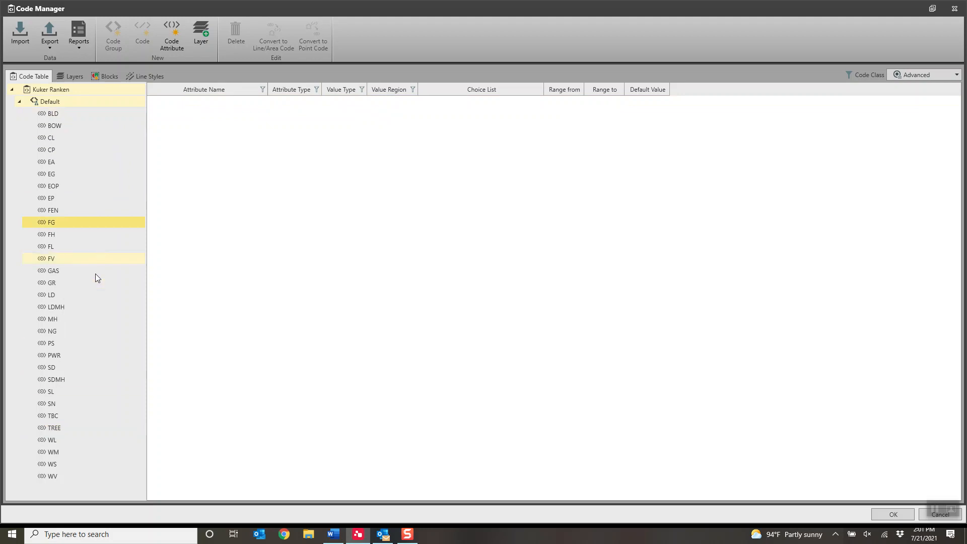
# Step: Collapse the Kuker Ranken code tree and show the list of export formats
pyautogui.click(51, 90)
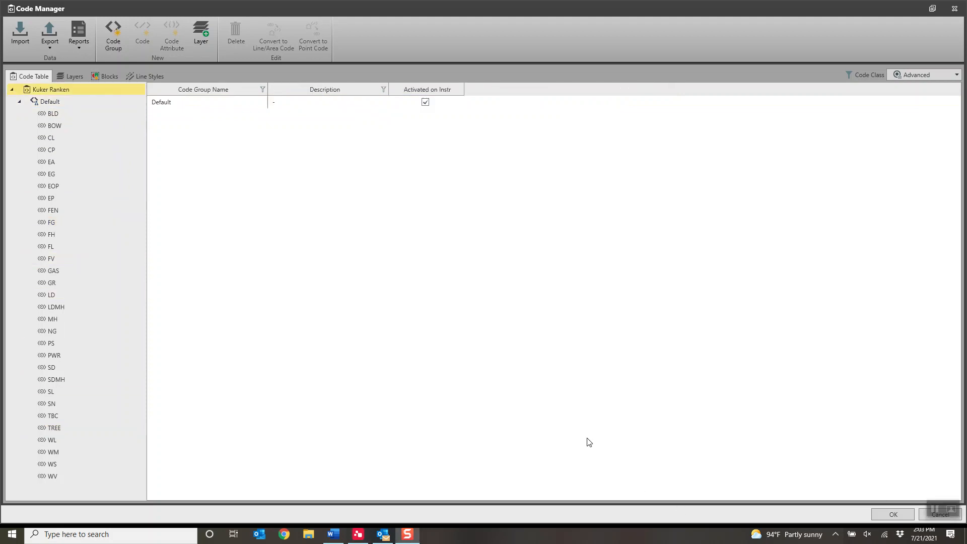
pyautogui.click(49, 101)
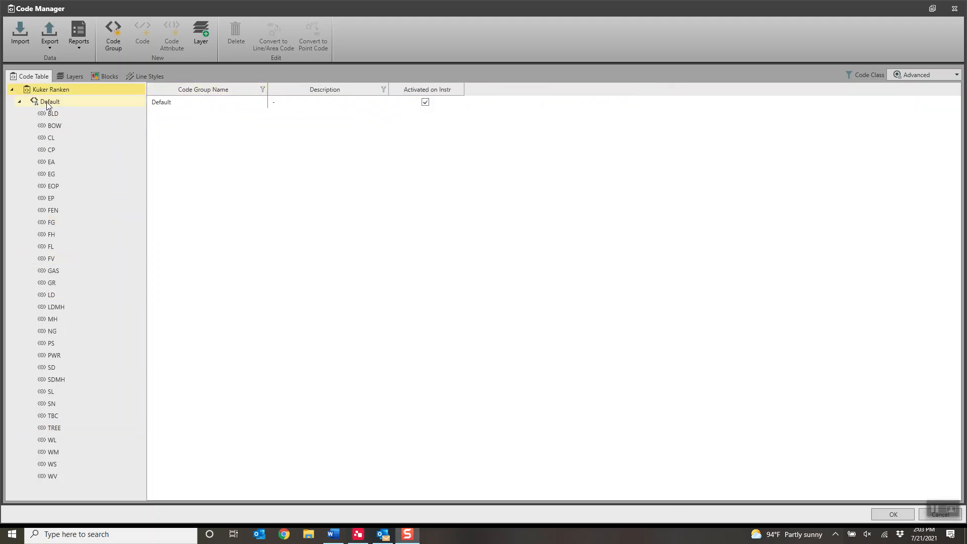
pyautogui.click(50, 90)
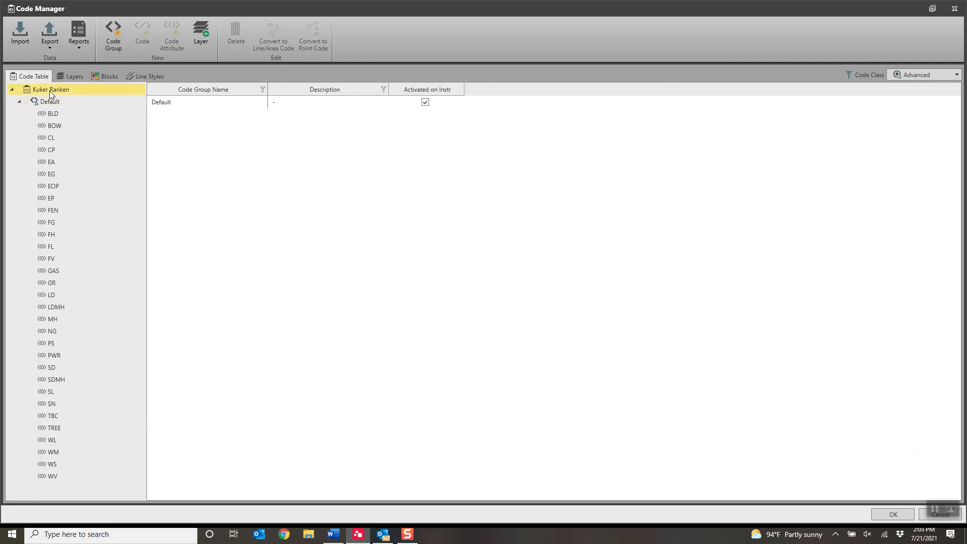
pyautogui.click(11, 89)
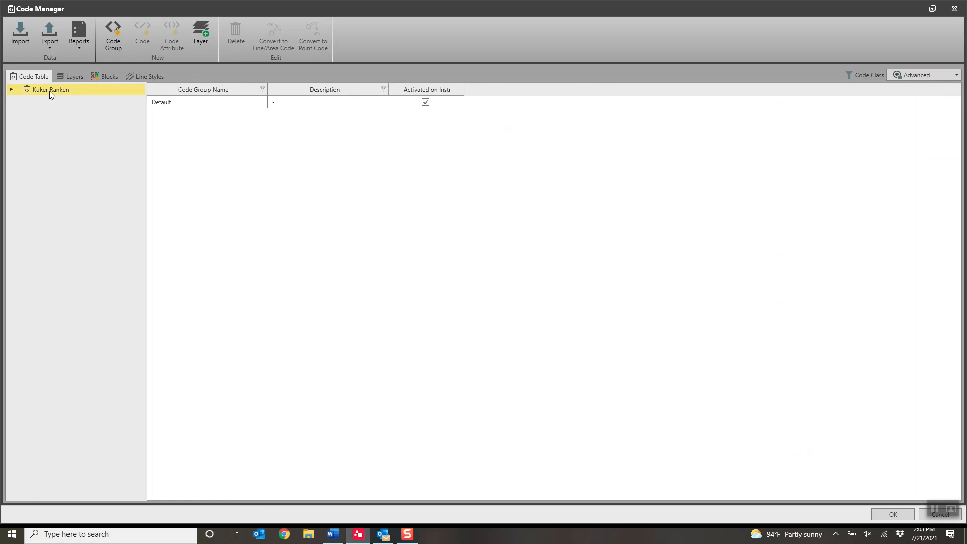
pyautogui.click(49, 35)
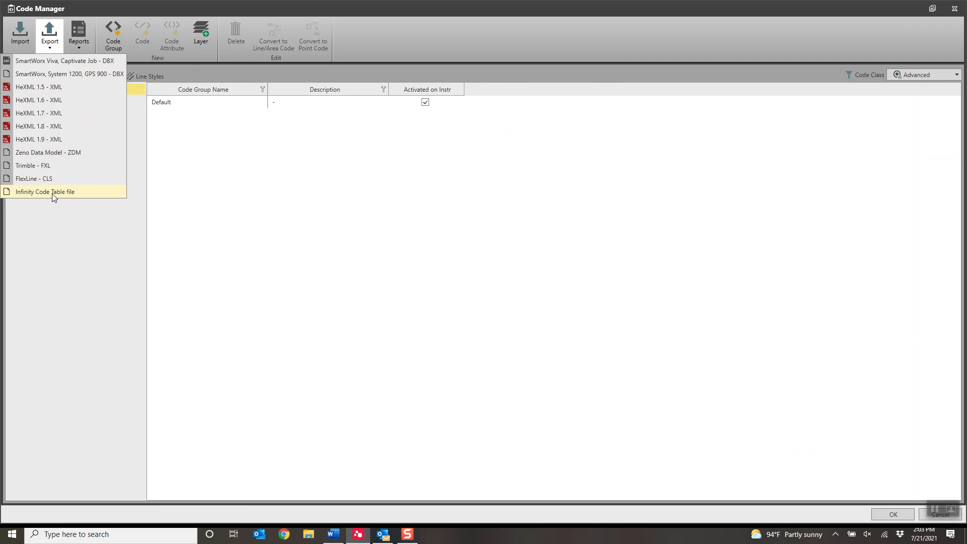
pyautogui.moveTo(55, 192)
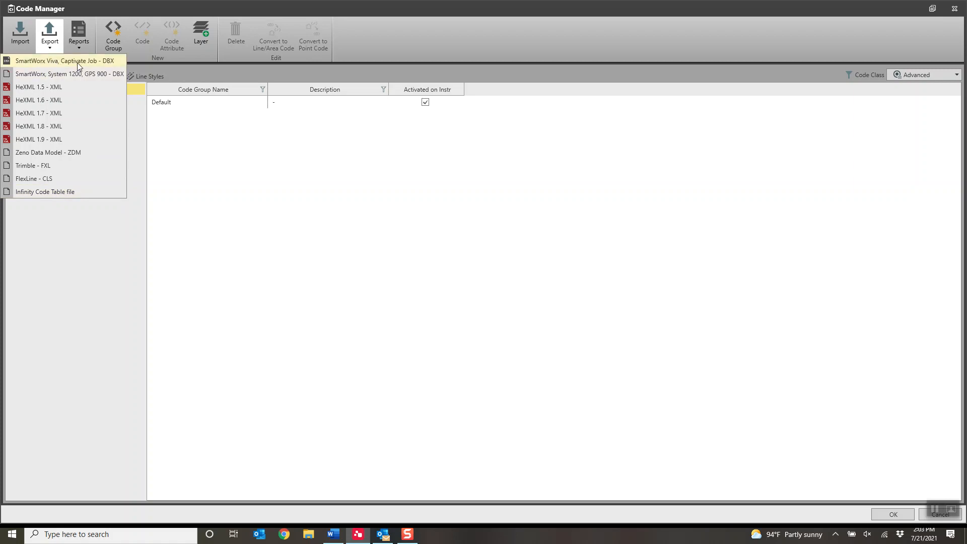
# Step: Start the SmartWorx Viva, Captivate Job DBX export and open File Explorer
pyautogui.click(62, 61)
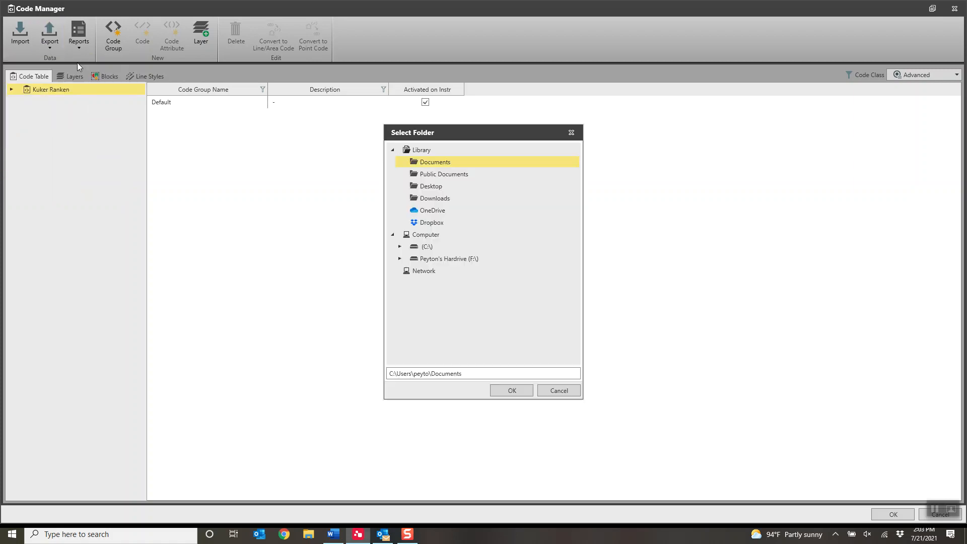
pyautogui.moveTo(443, 174)
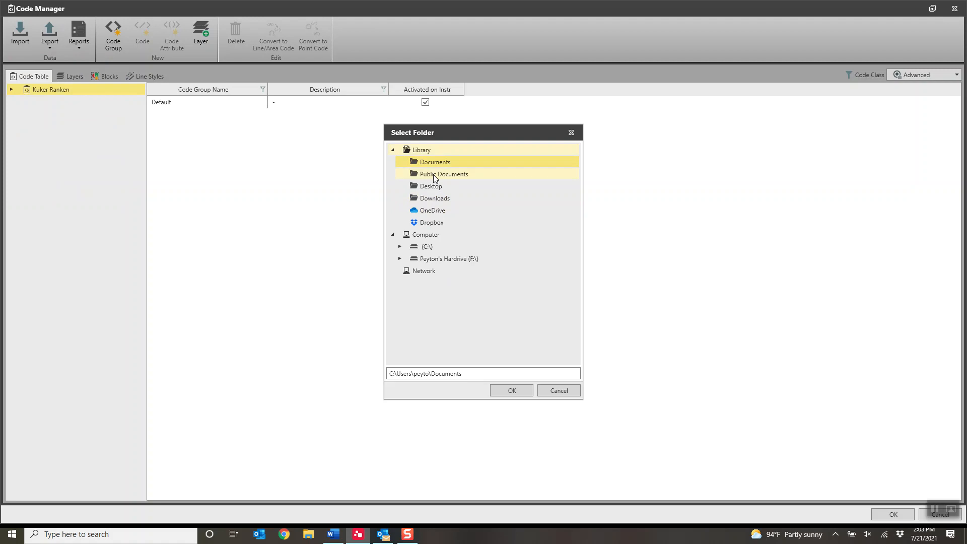
pyautogui.click(558, 391)
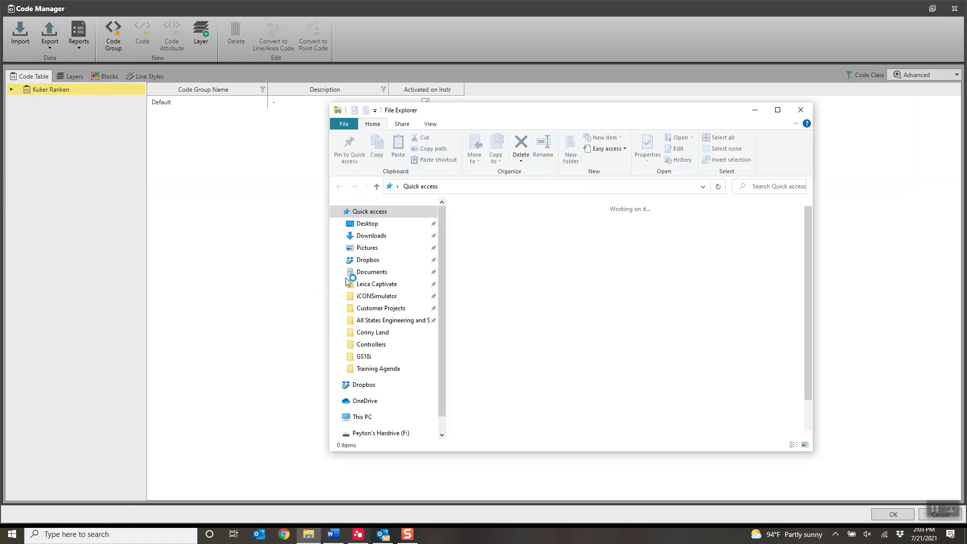
# Step: Browse F:\Kuker-Ranken\Code lists\Kuker-Ranken\Smartworx Code file and select the X06 code file
pyautogui.click(381, 432)
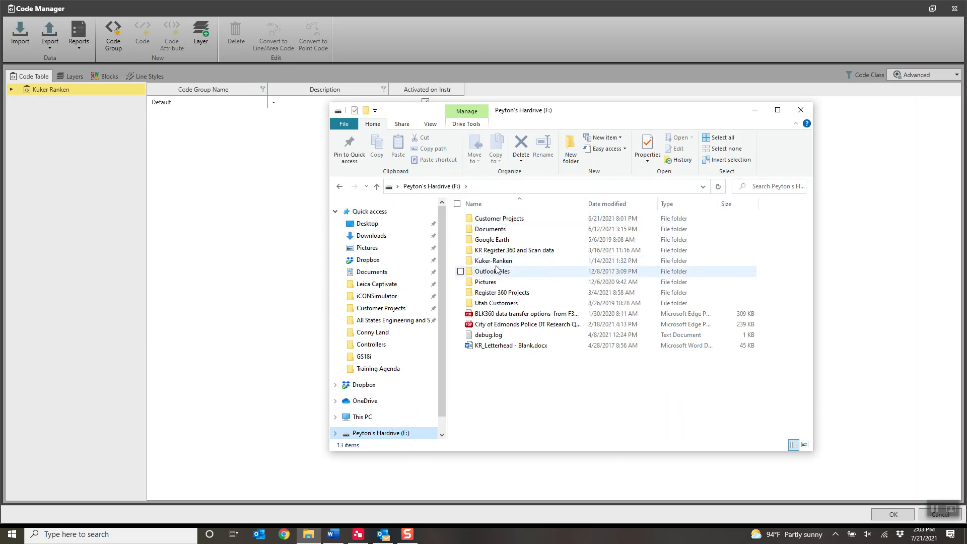
pyautogui.doubleClick(494, 260)
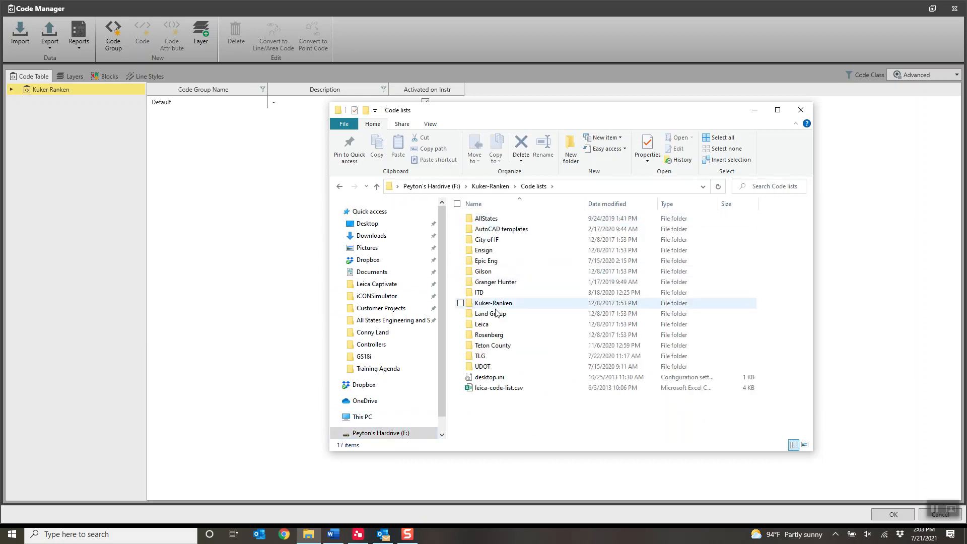
pyautogui.doubleClick(493, 303)
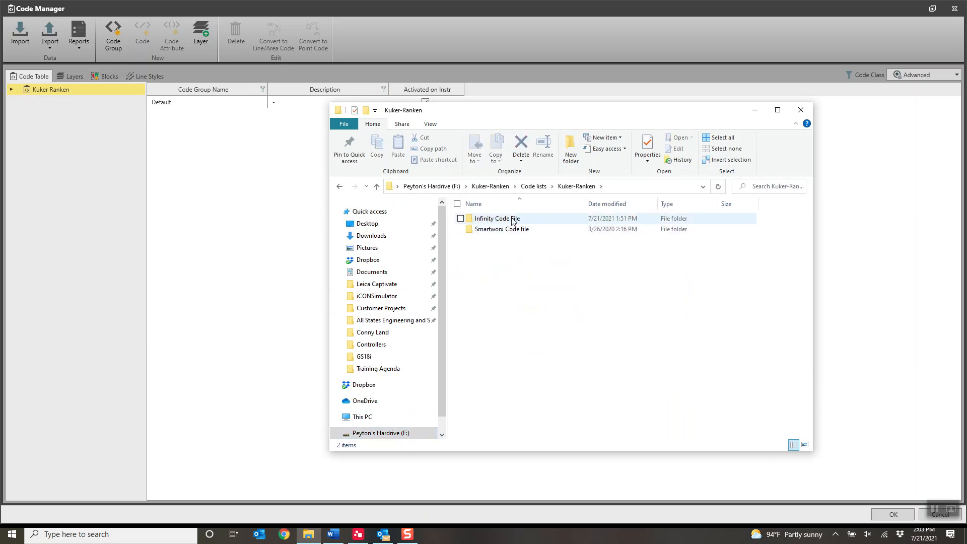
pyautogui.doubleClick(497, 218)
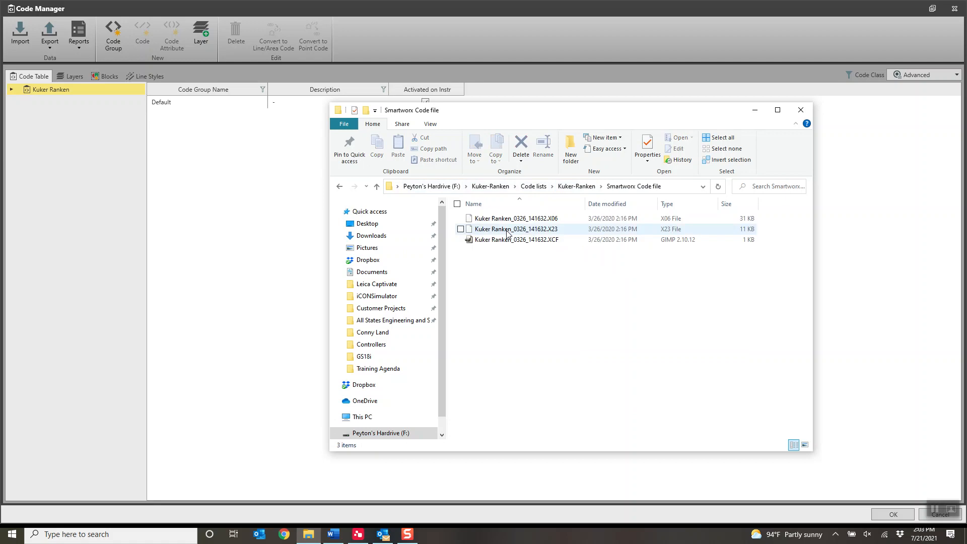
pyautogui.moveTo(483, 240)
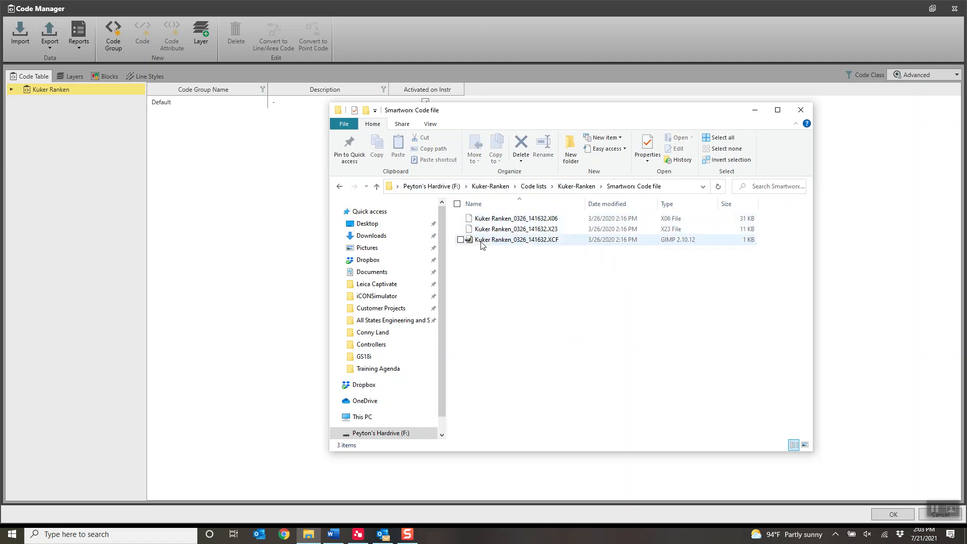
pyautogui.click(516, 217)
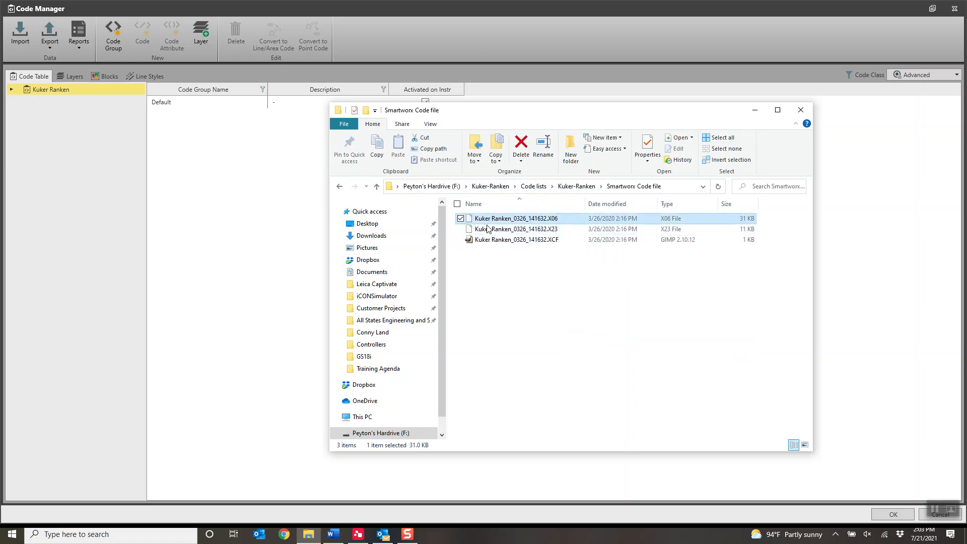
pyautogui.moveTo(517, 240)
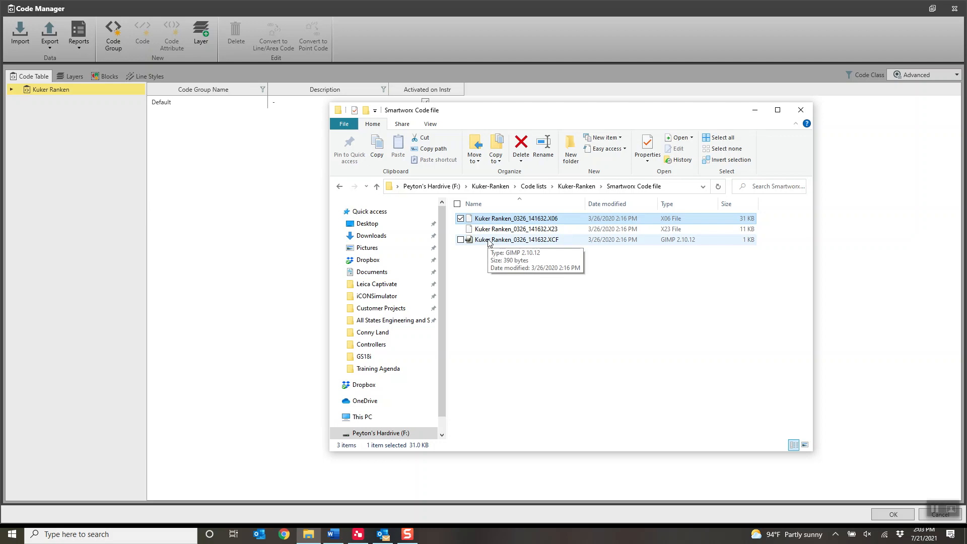